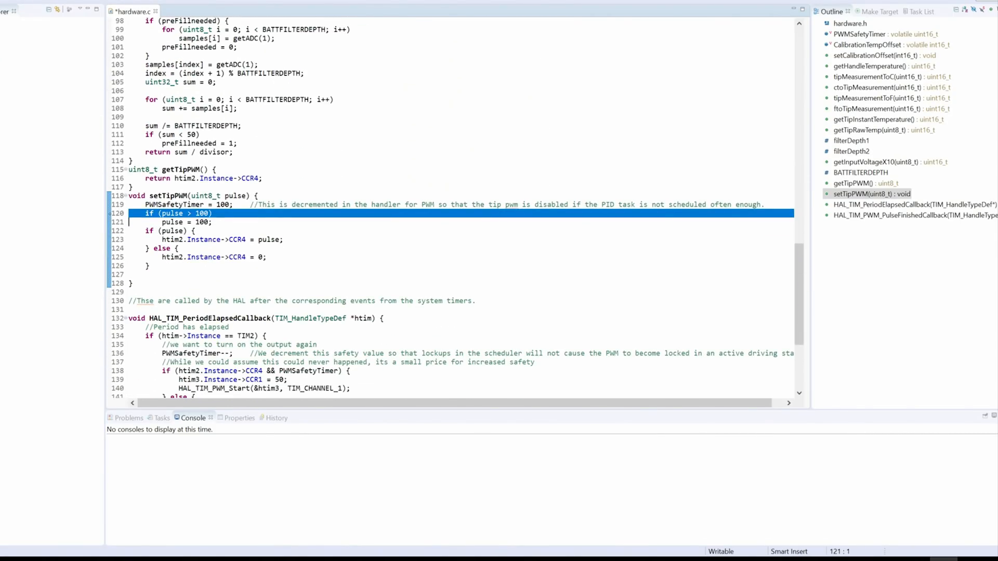
In setTipPWM, change the pulse limit check from 'pulse > 100' to 'pulse > 30'.
double_click(202, 213)
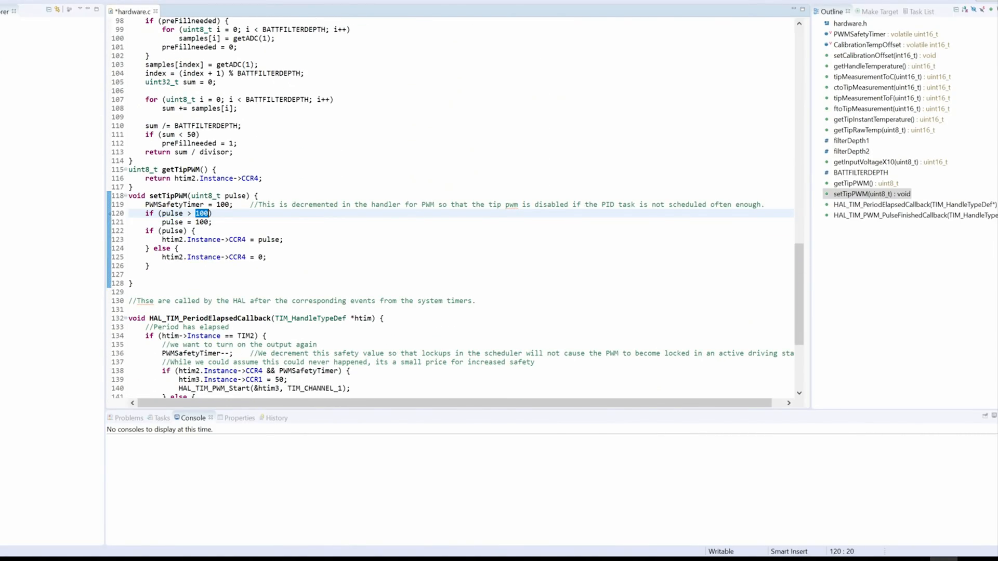
type("30")
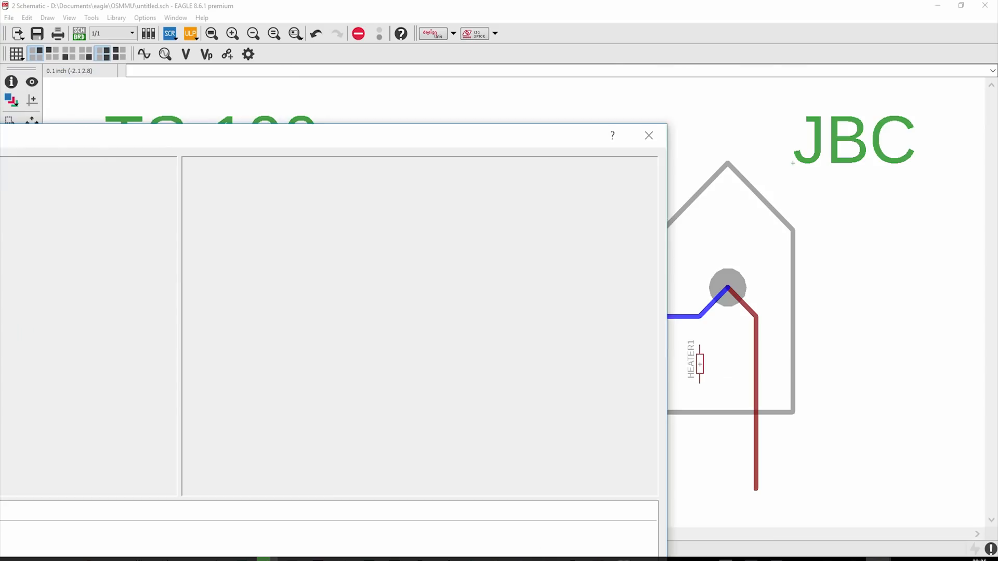
Close the dialog covering the EAGLE schematic of TS-100 and JBC tip wiring.
left_click(648, 135)
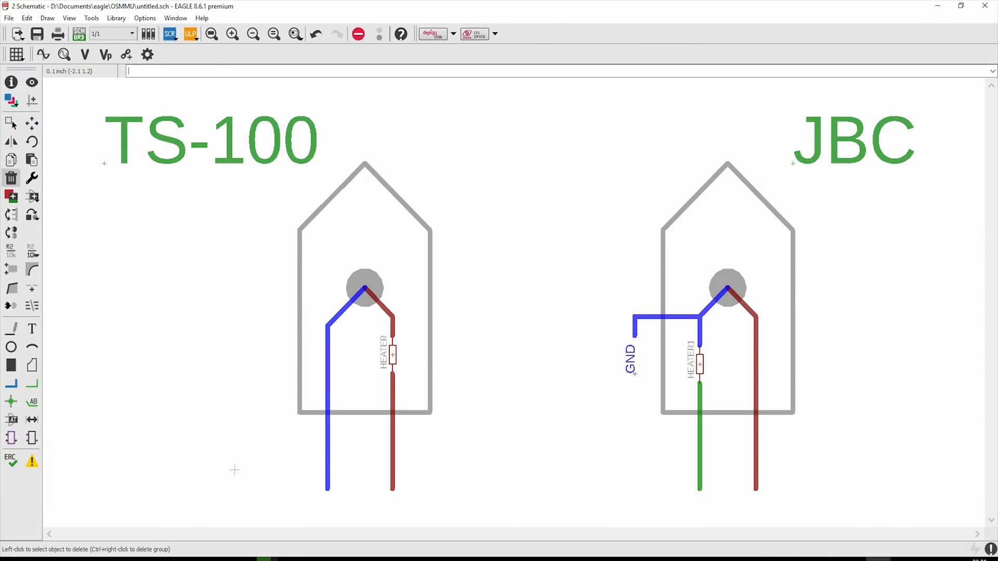